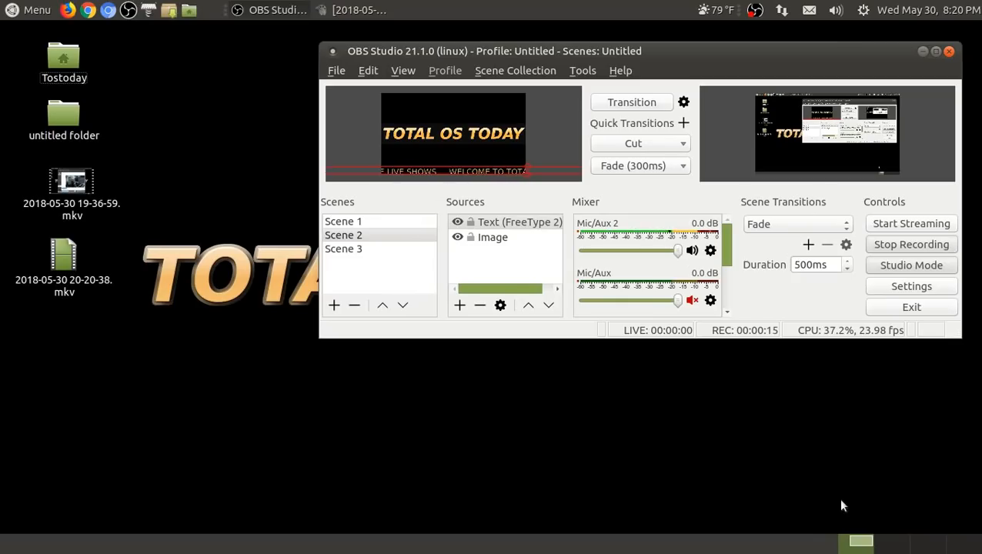
# Toggle the ArcoLinux application menu, then dismiss the Installation Failed error
pyautogui.click(29, 10)
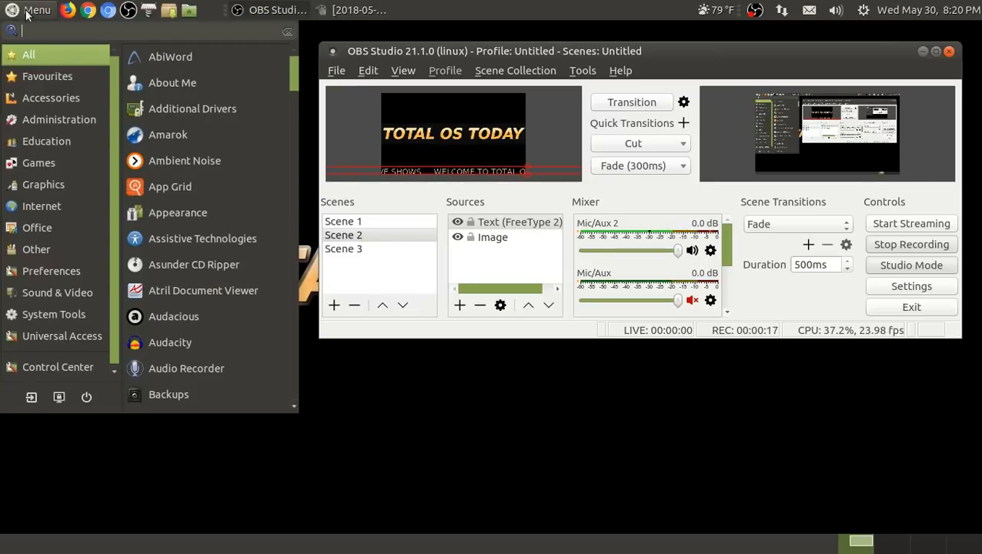
pyautogui.click(31, 9)
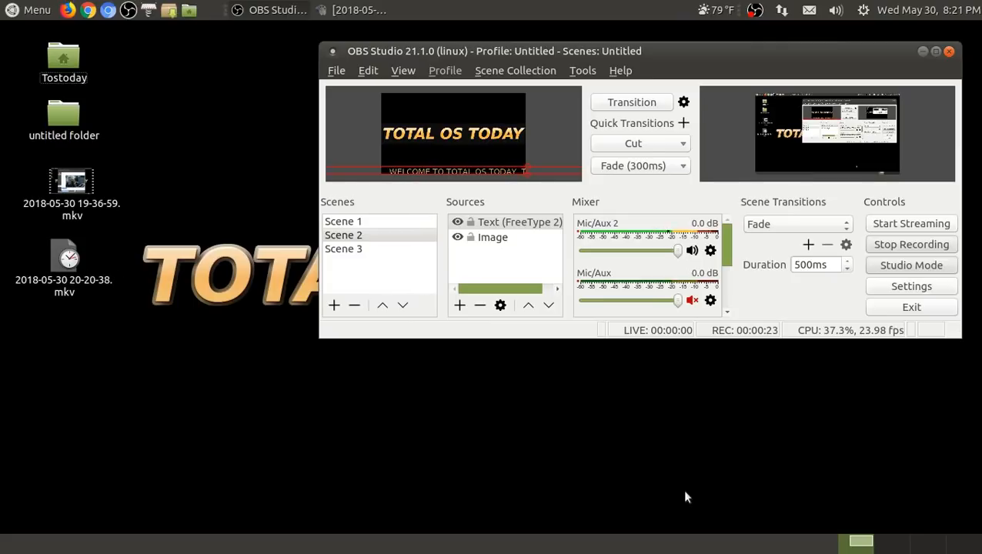
pyautogui.moveTo(488, 308)
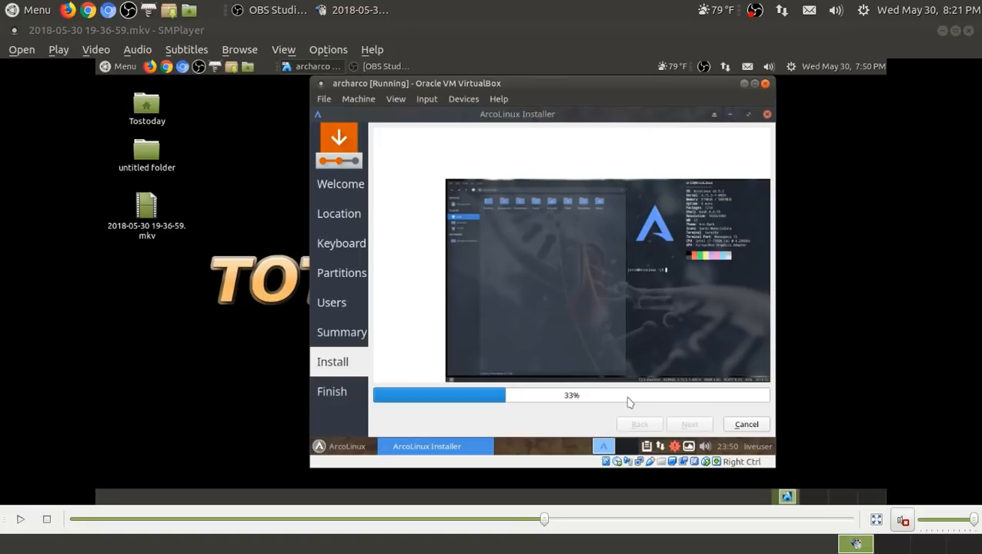
pyautogui.moveTo(498, 391)
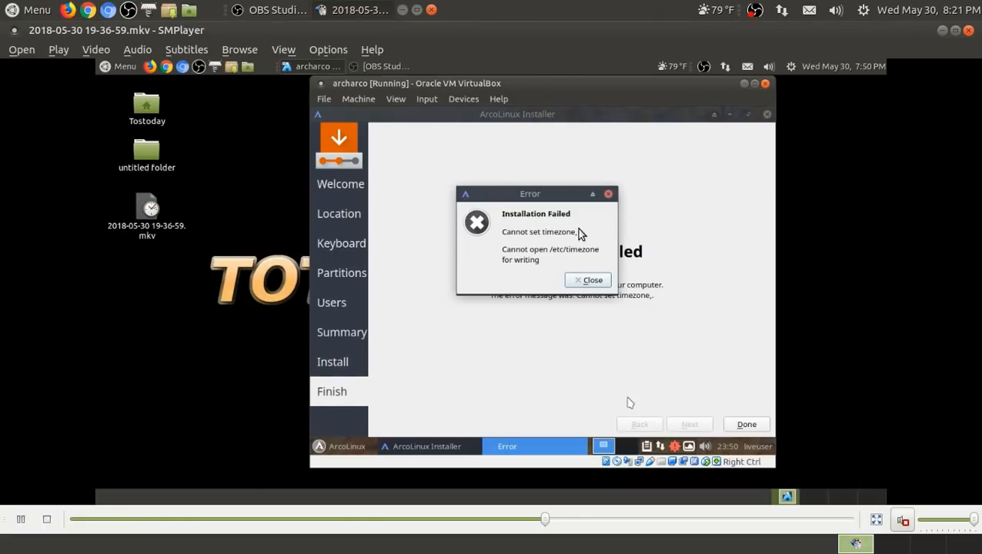
pyautogui.moveTo(897, 312)
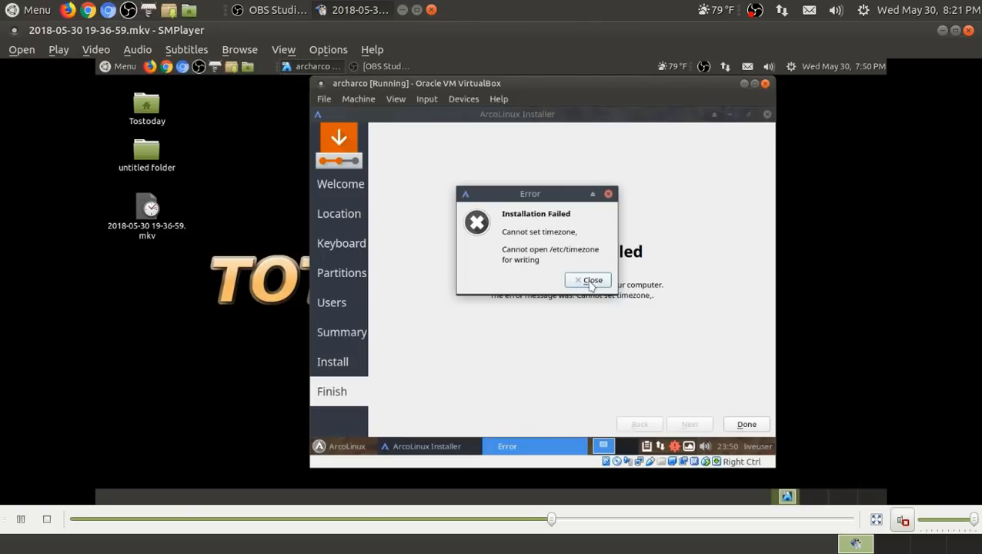
pyautogui.click(588, 280)
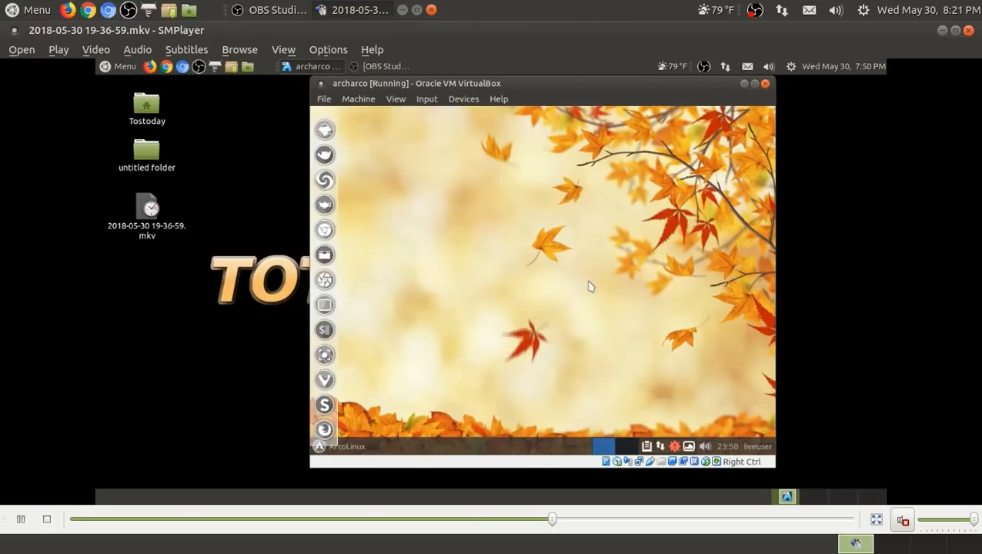
# Keep the recording playing as the VM window moves to the live desktop
pyautogui.click(146, 208)
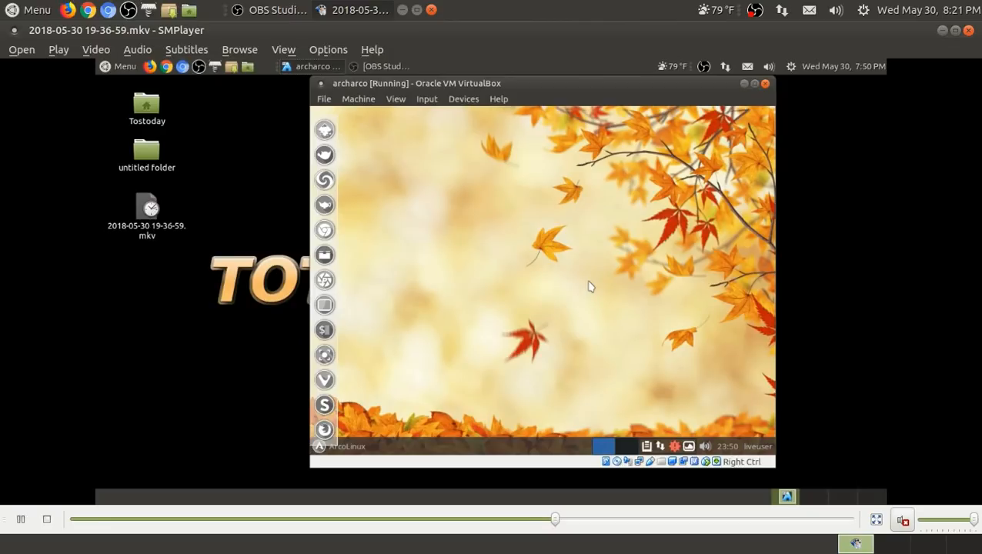
pyautogui.moveTo(610, 265)
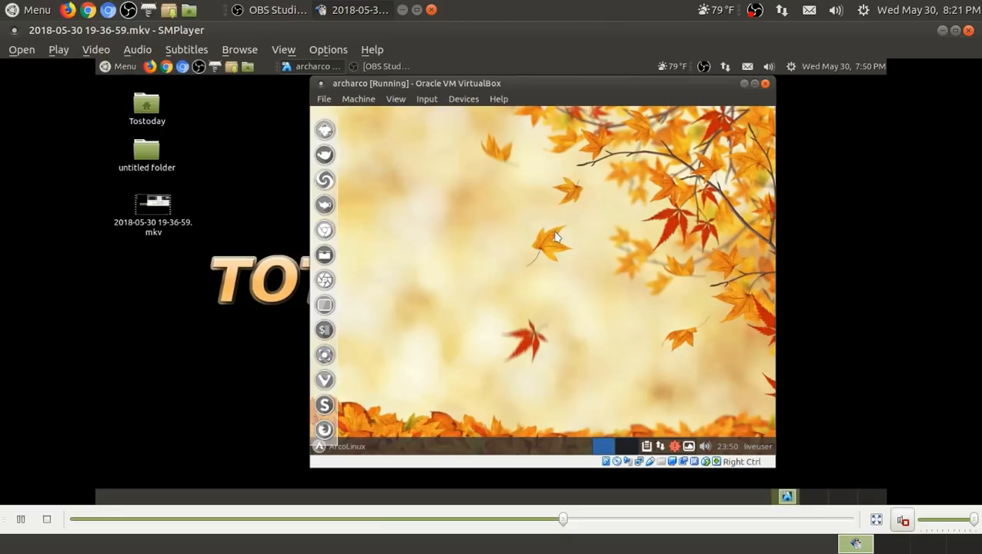
pyautogui.moveTo(556, 239)
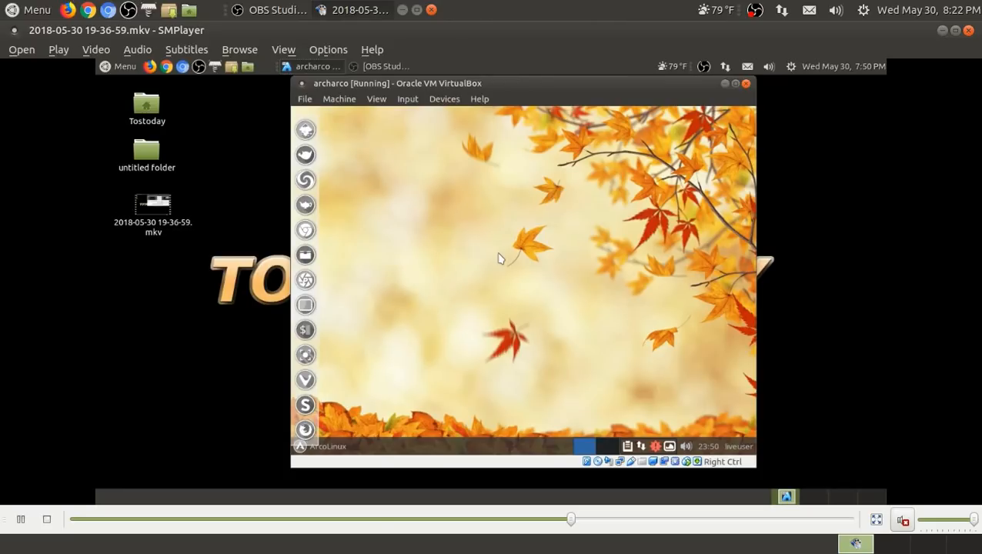
pyautogui.moveTo(464, 288)
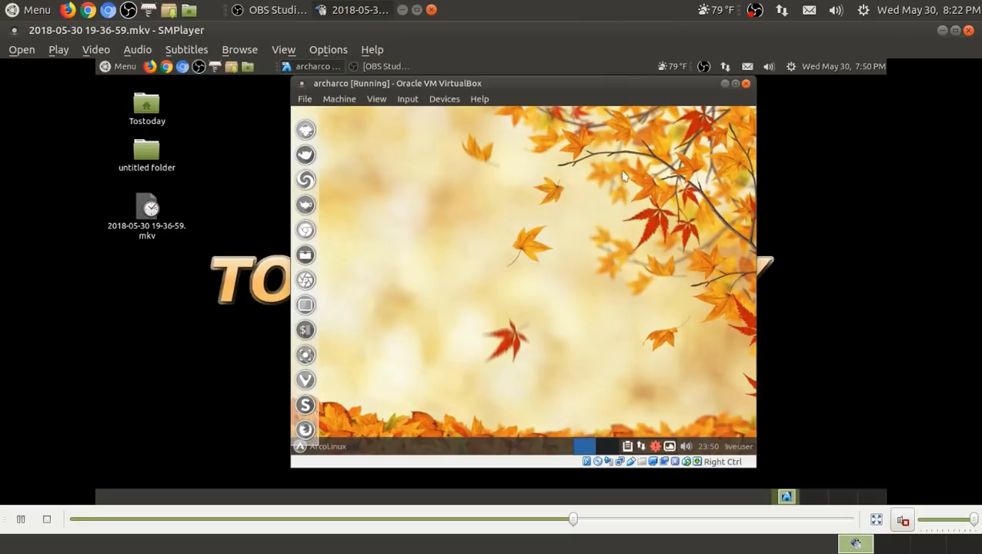
pyautogui.moveTo(431, 261)
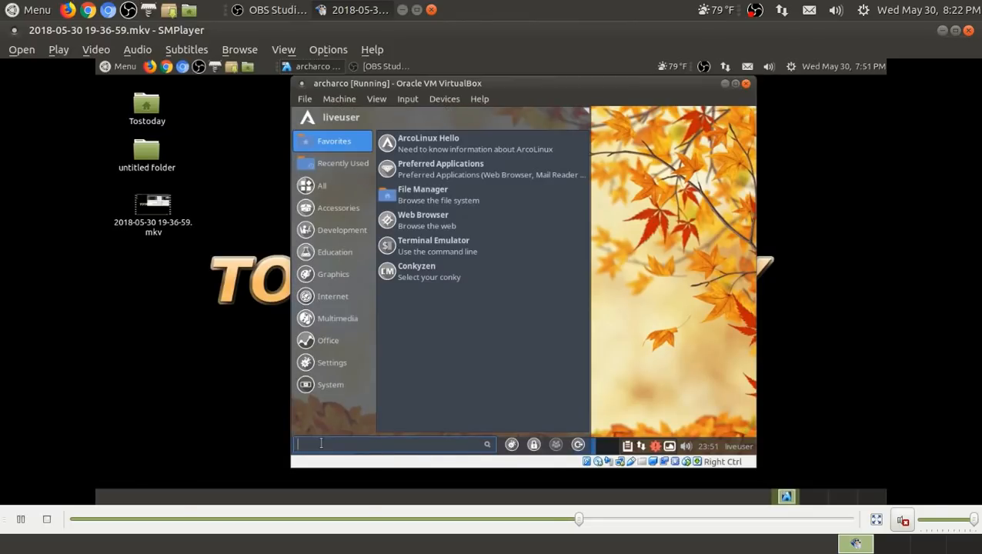
# List all installed applications, scroll through them, and dismiss the unable-to-stop-drive warning
pyautogui.click(322, 186)
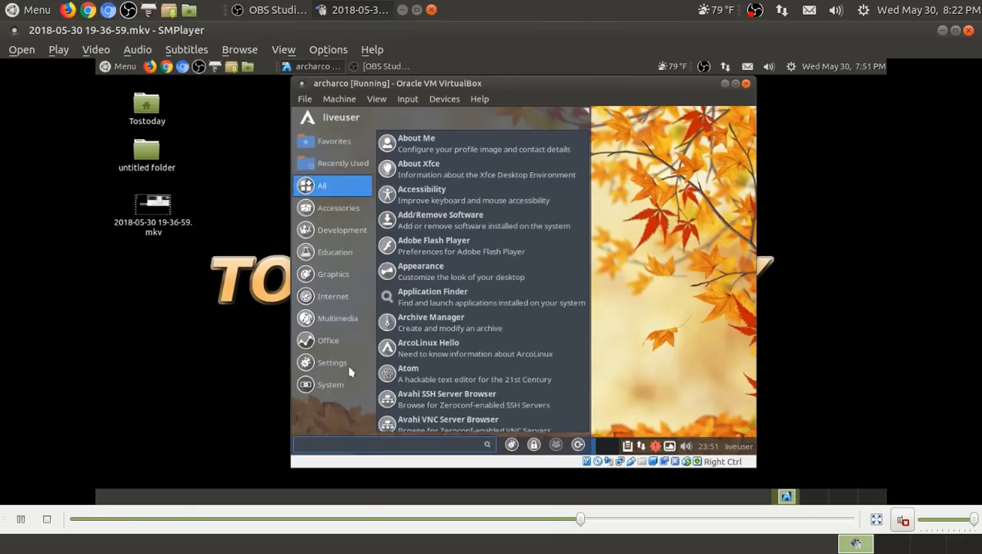
pyautogui.moveTo(351, 200)
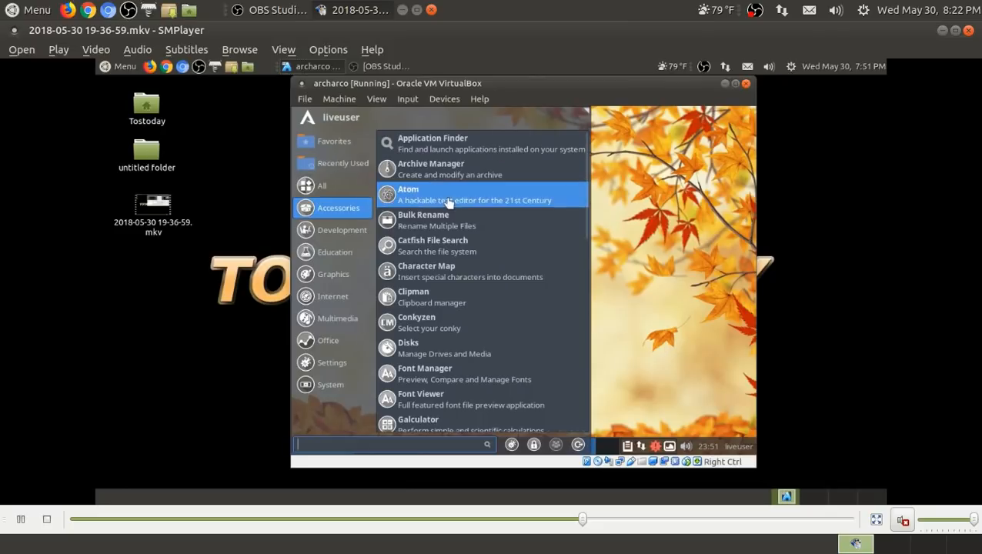
pyautogui.moveTo(447, 246)
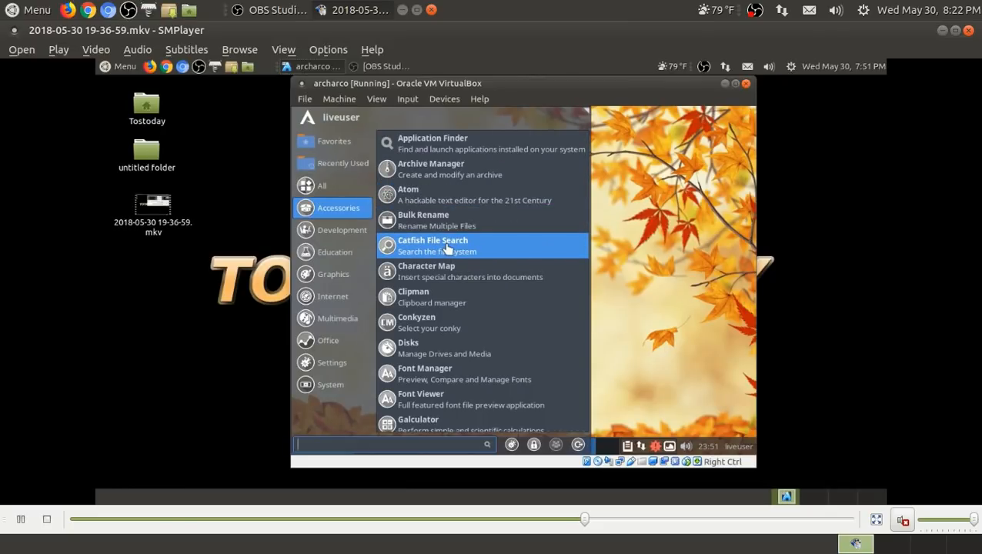
pyautogui.moveTo(439, 321)
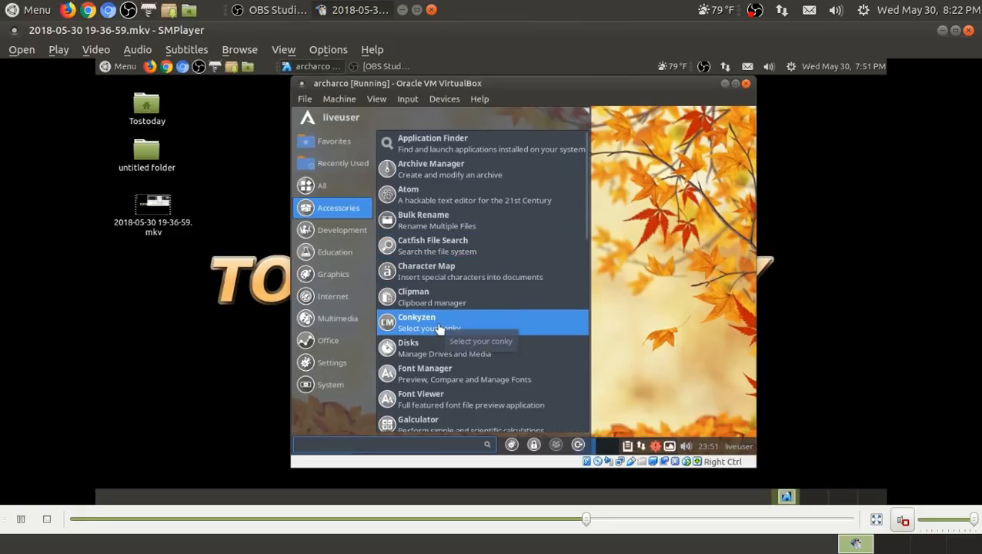
pyautogui.scroll(-3)
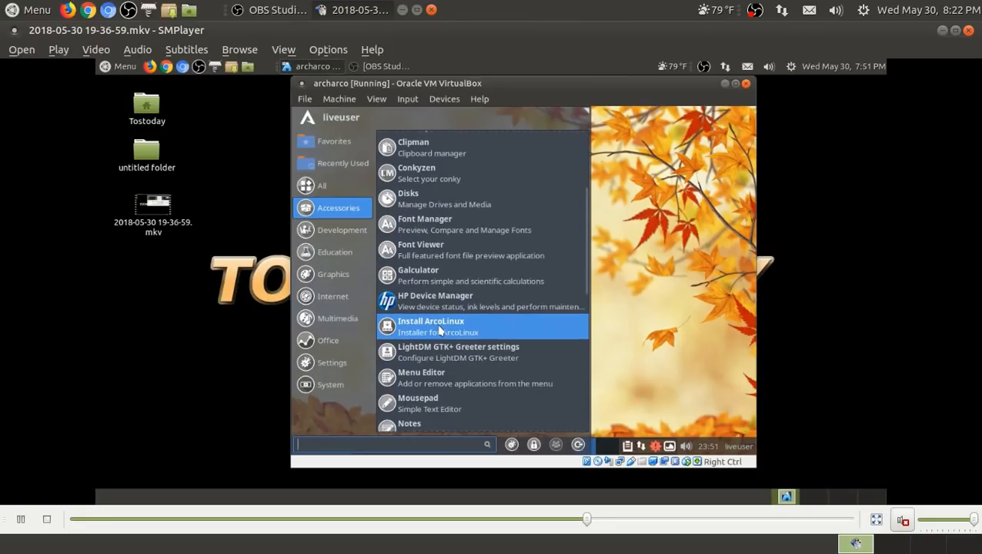
pyautogui.moveTo(496, 306)
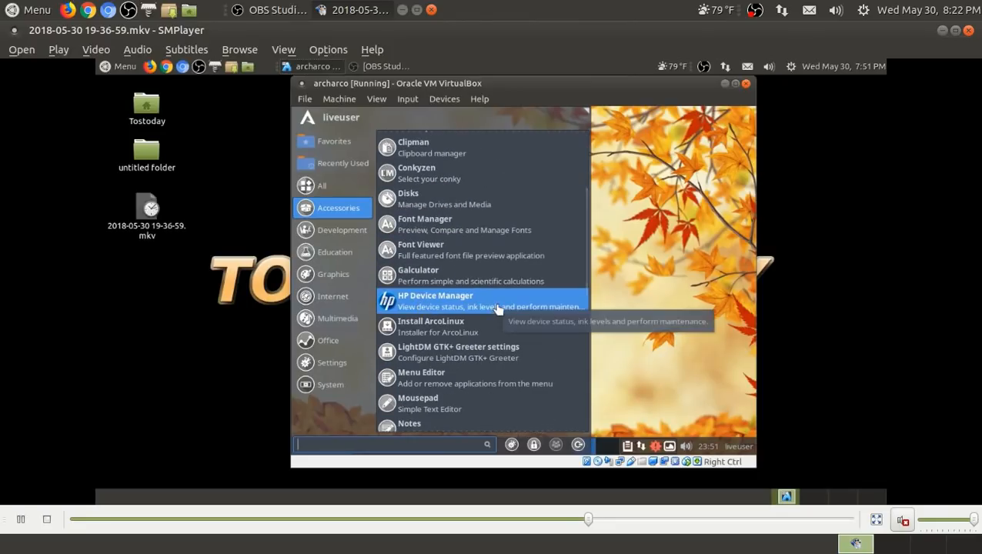
pyautogui.scroll(-3)
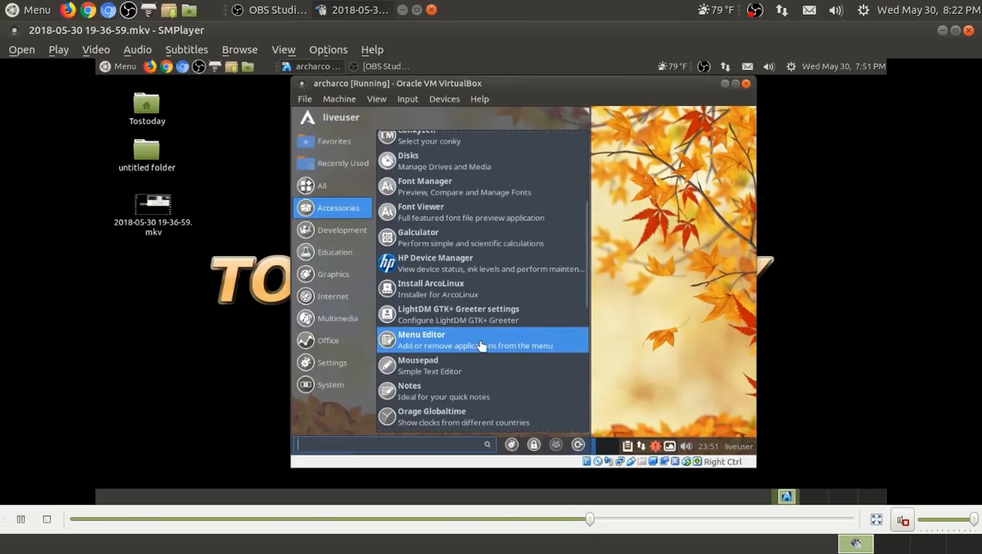
pyautogui.scroll(-3)
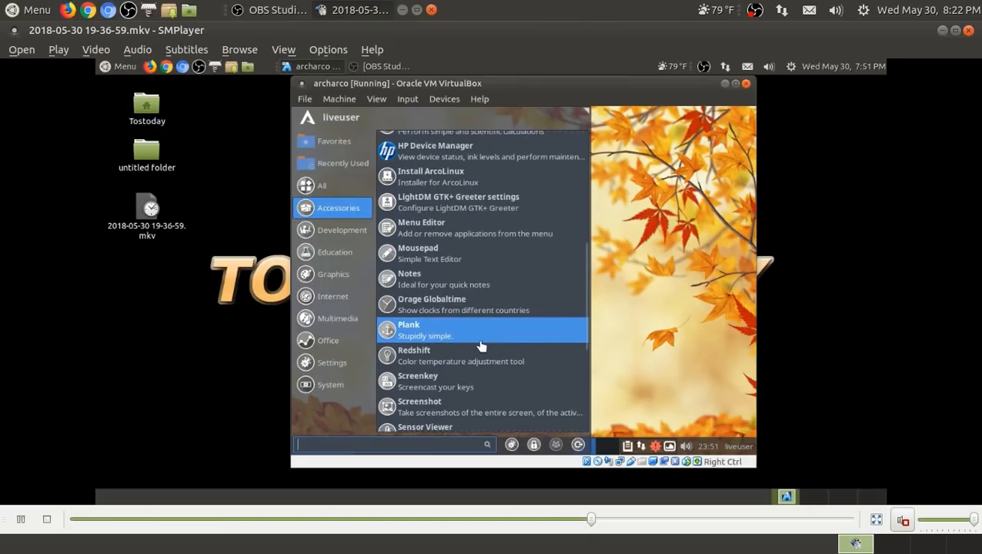
pyautogui.moveTo(480, 336)
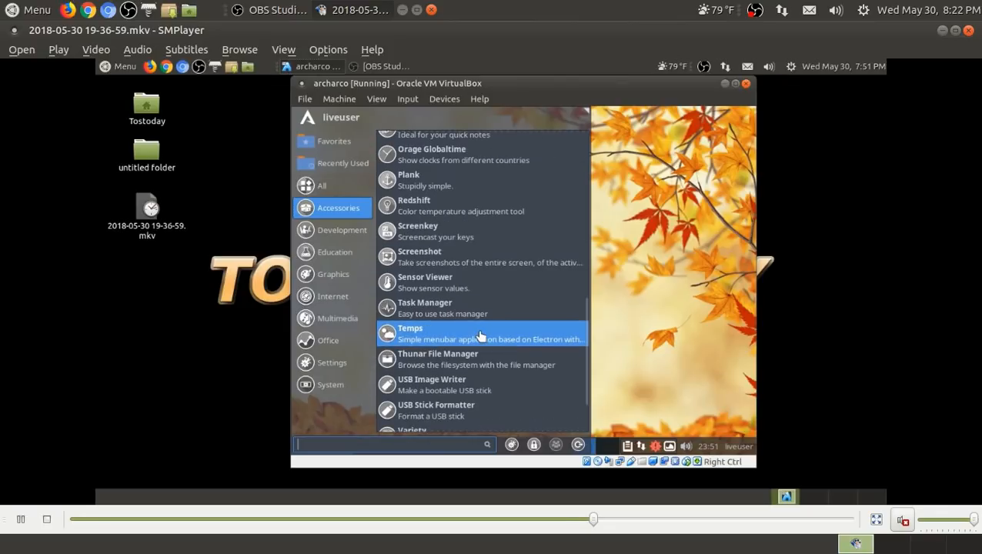
pyautogui.moveTo(464, 308)
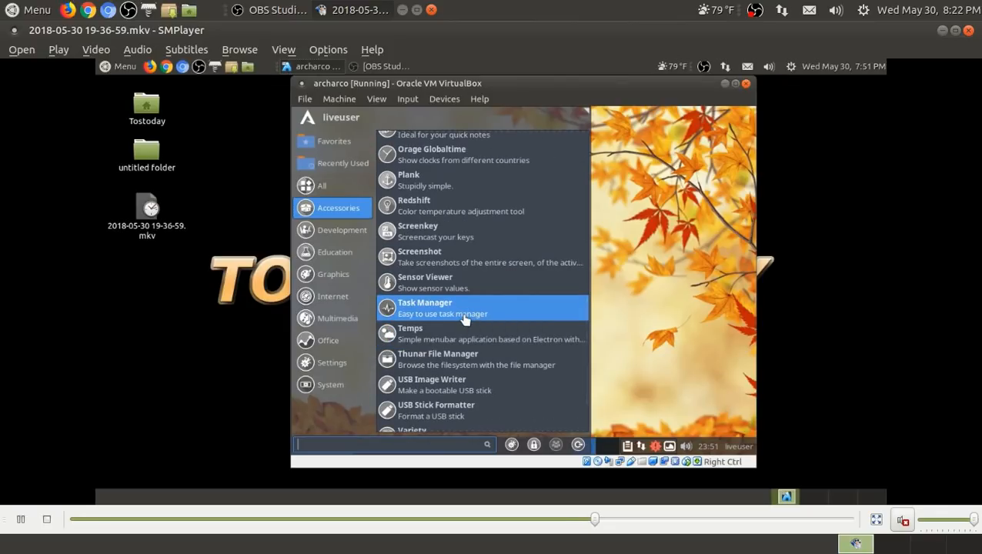
pyautogui.moveTo(497, 359)
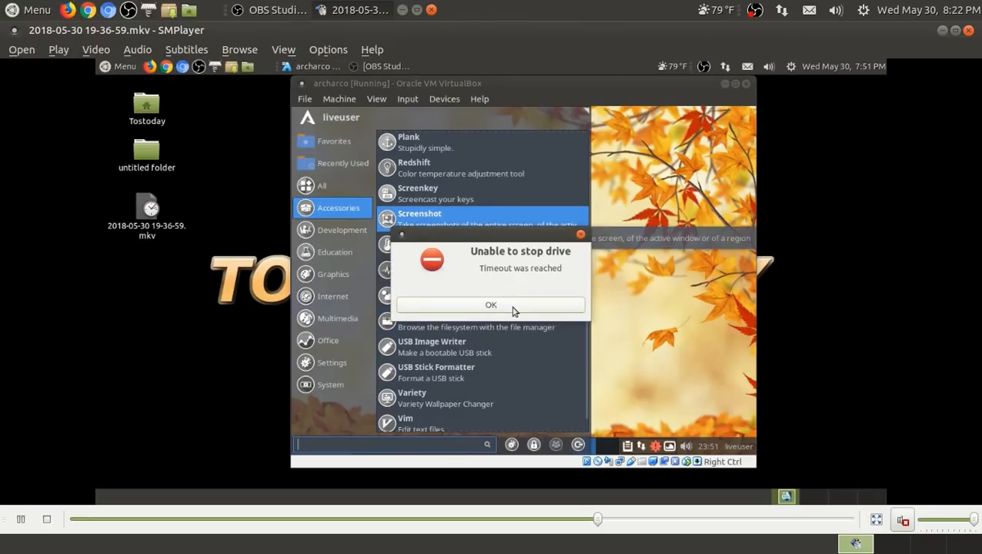
pyautogui.click(491, 304)
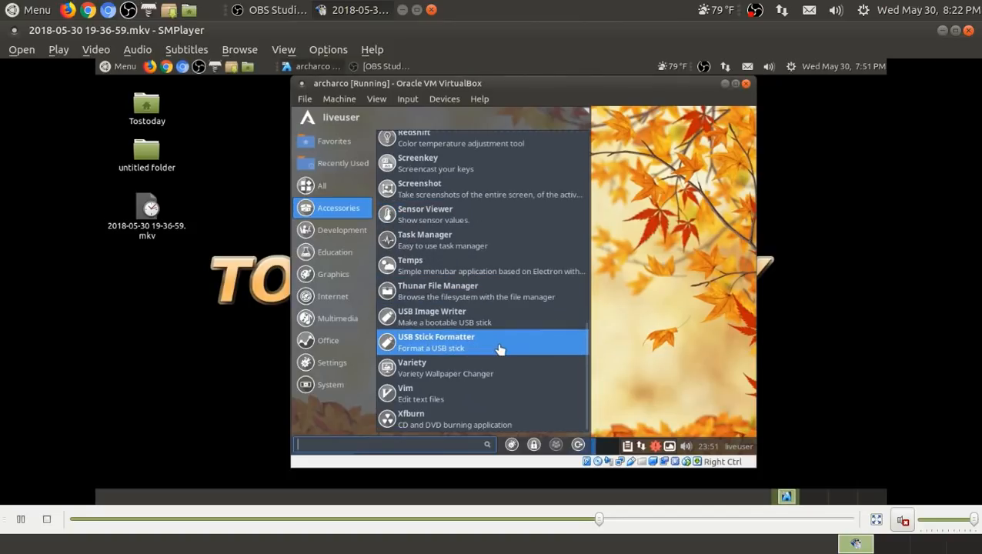
pyautogui.moveTo(499, 373)
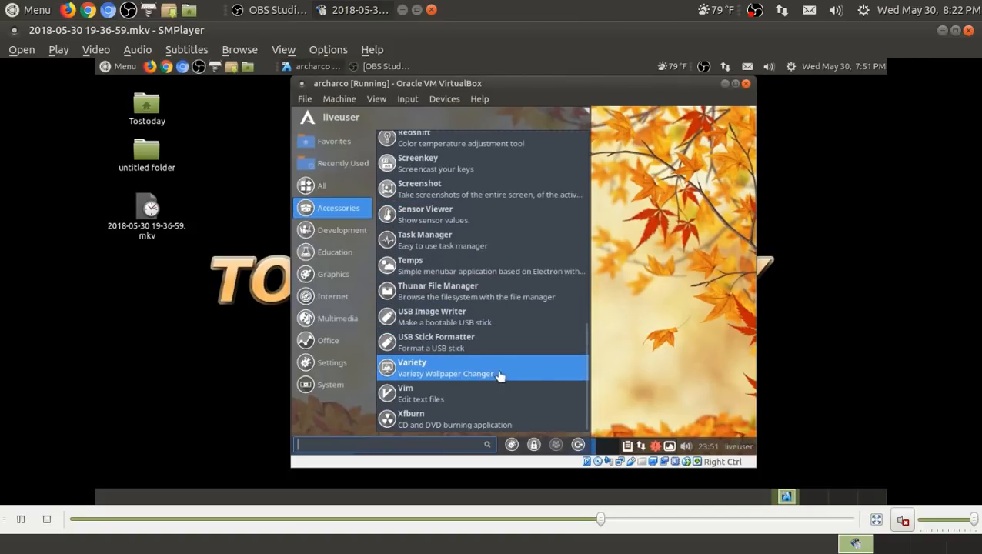
pyautogui.moveTo(536, 309)
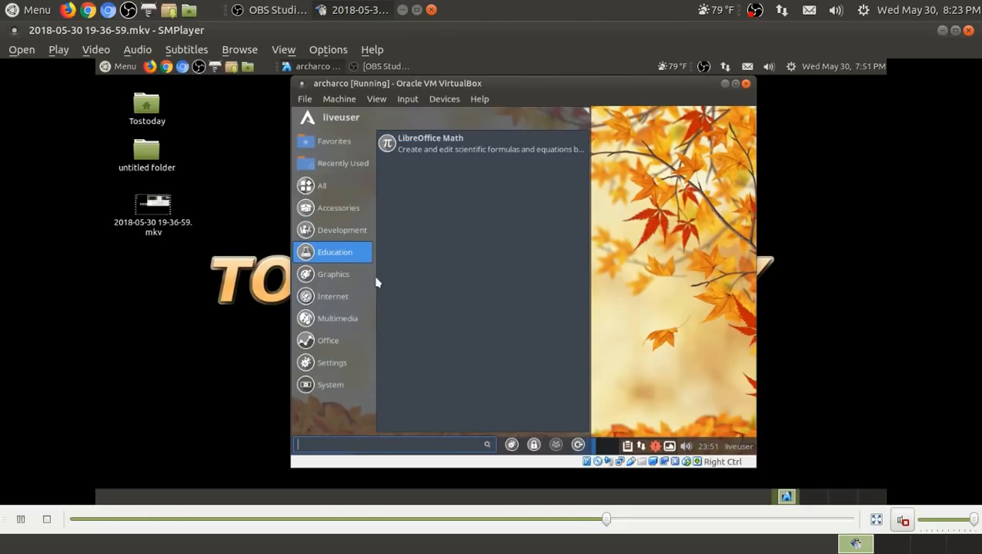
# Browse the Graphics applications, then show the Internet category
pyautogui.click(333, 274)
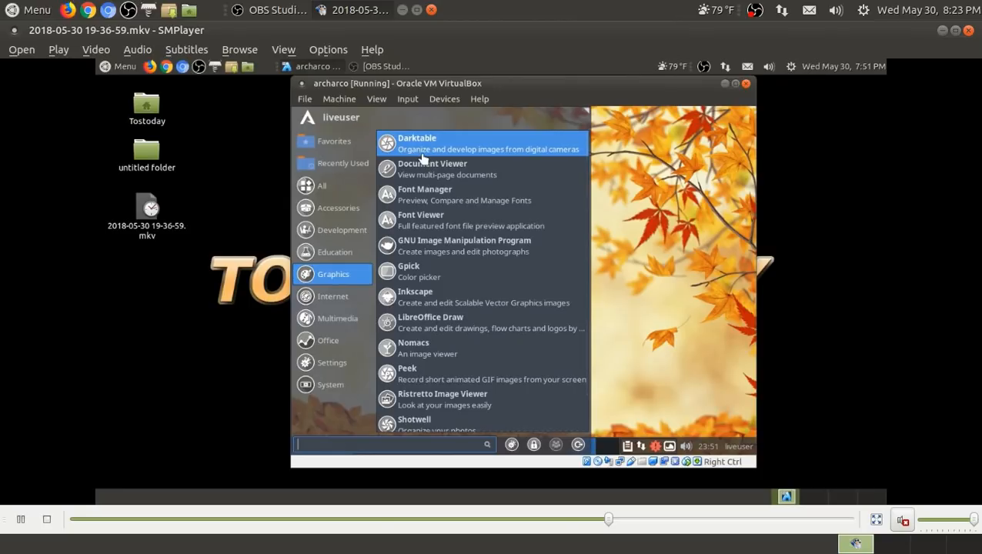
pyautogui.moveTo(477, 168)
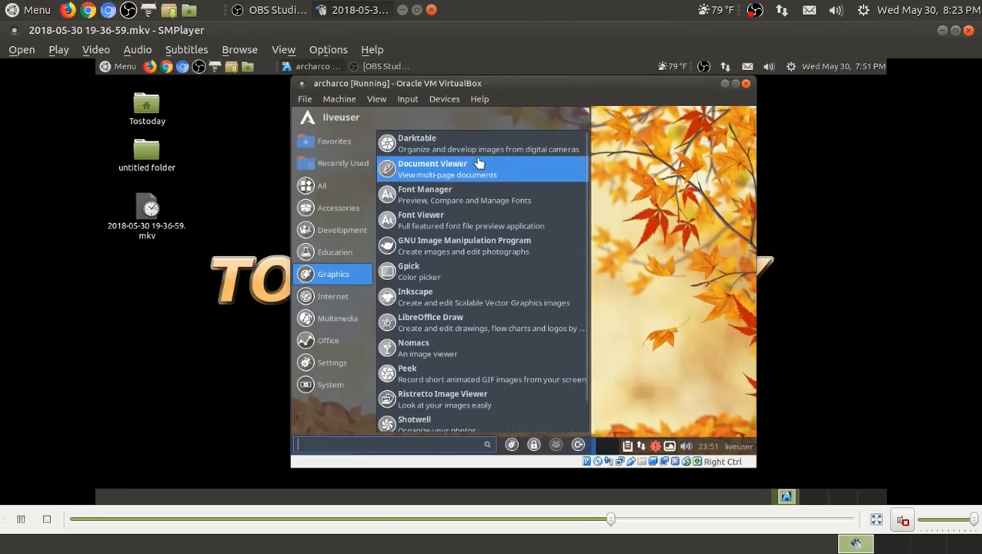
pyautogui.moveTo(468, 246)
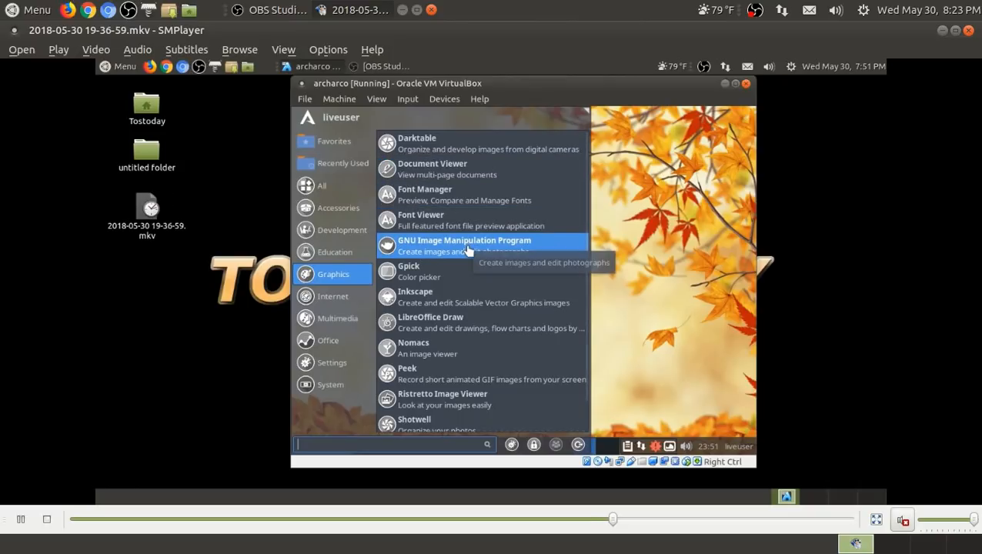
pyautogui.scroll(-3)
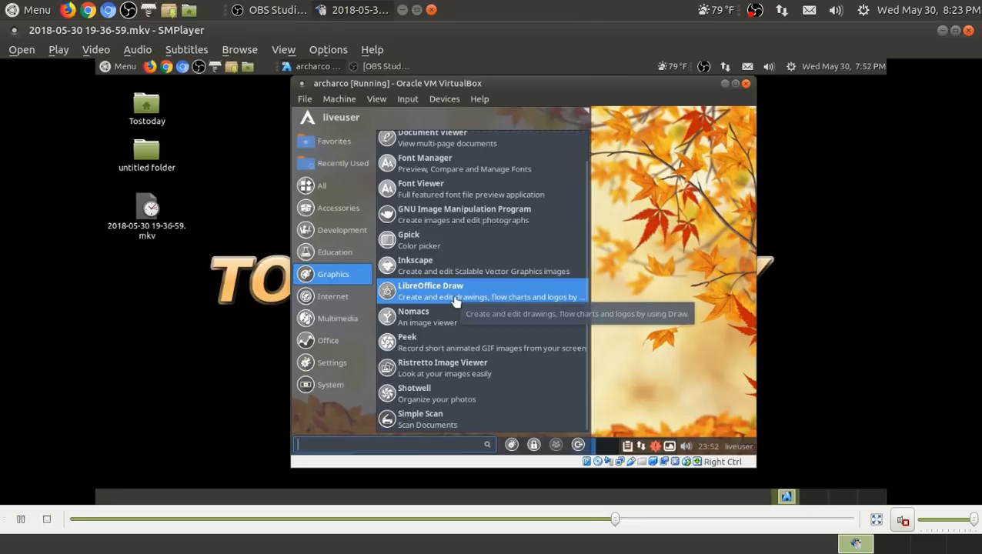
pyautogui.moveTo(504, 343)
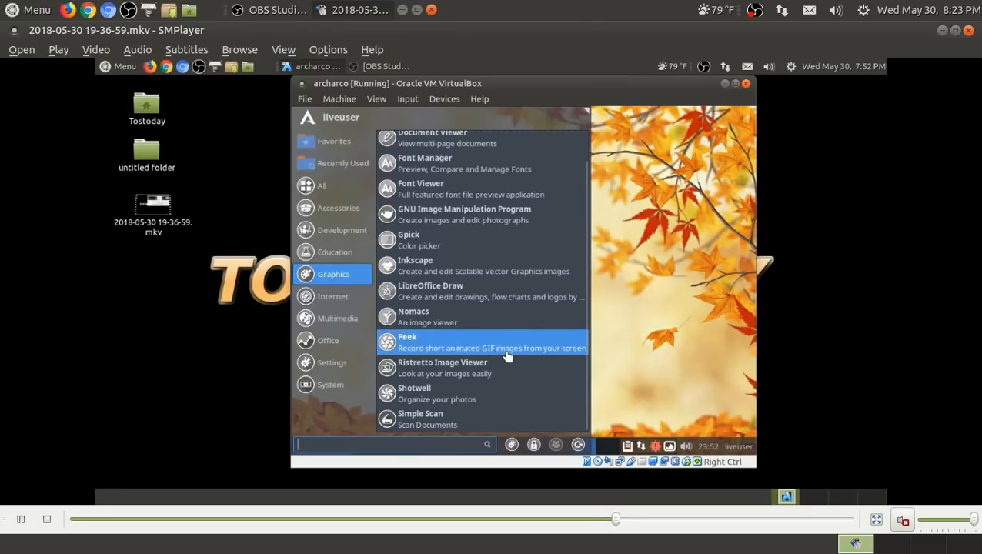
pyautogui.moveTo(504, 373)
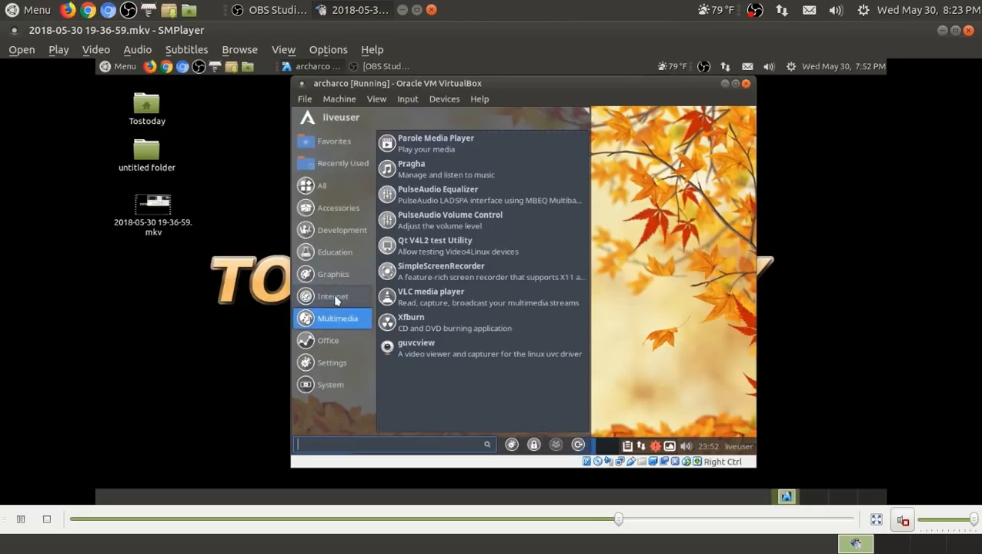
pyautogui.click(332, 296)
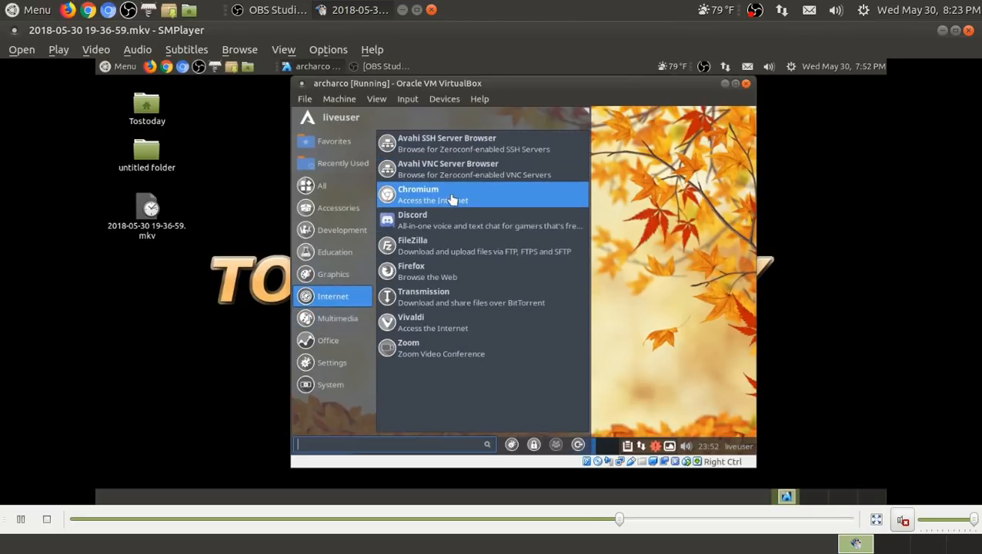
pyautogui.moveTo(447, 220)
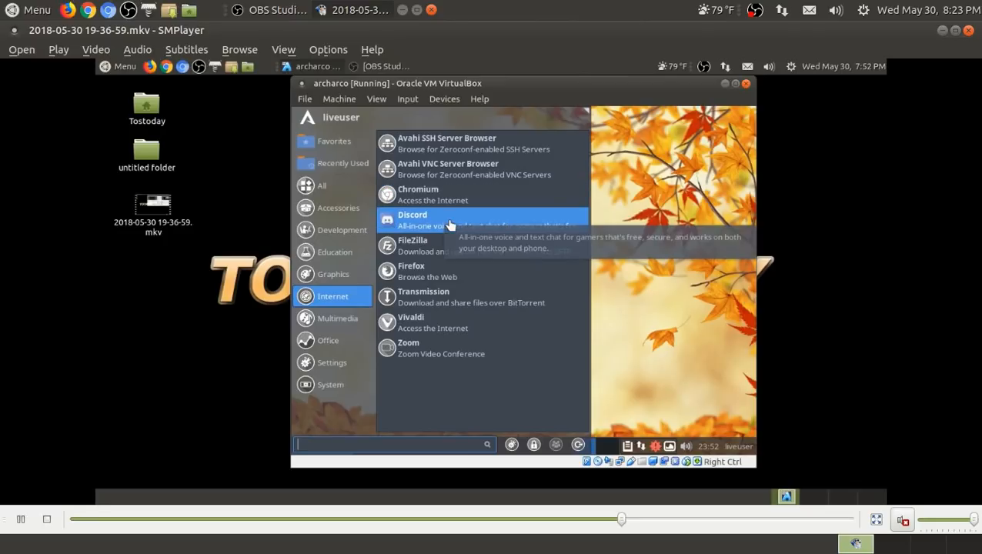
pyautogui.moveTo(432, 271)
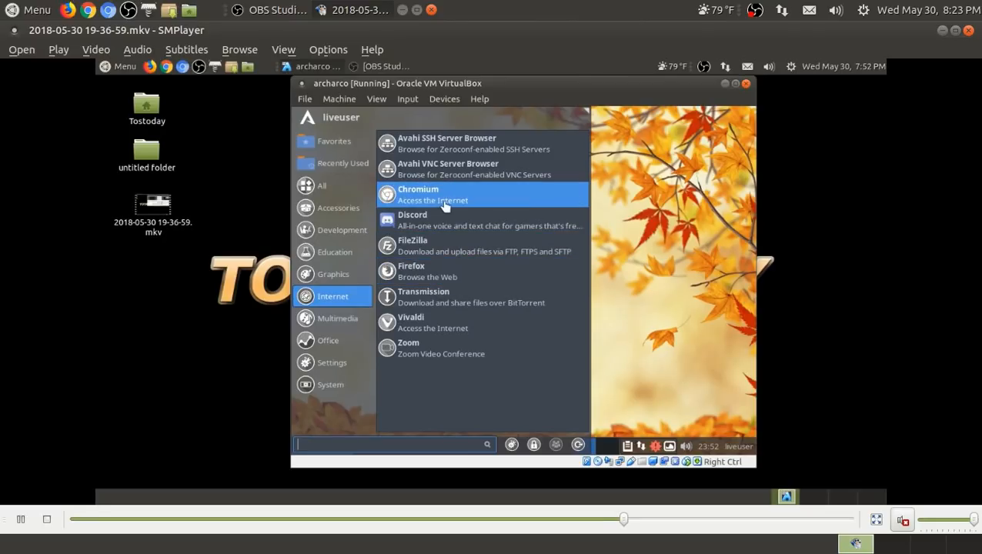
pyautogui.moveTo(443, 323)
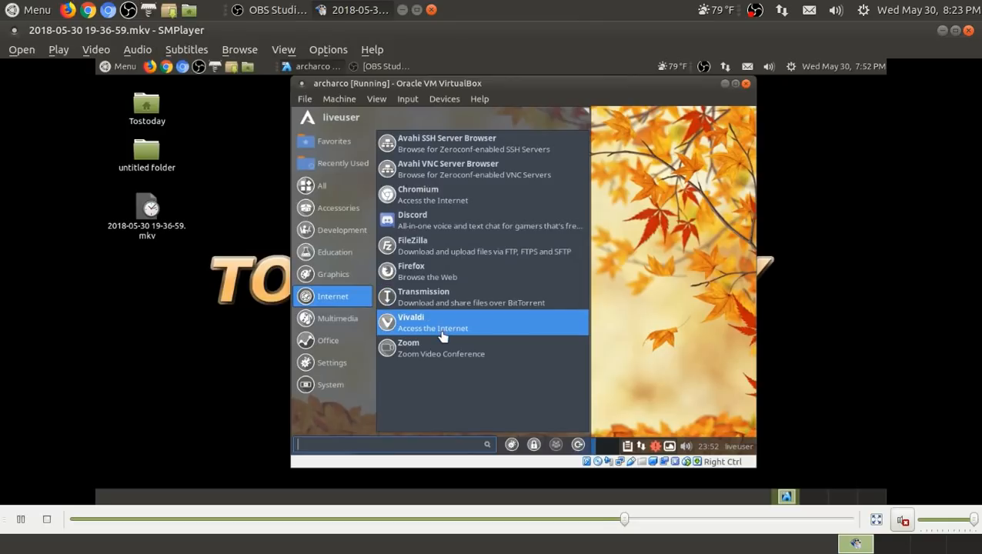
pyautogui.moveTo(442, 328)
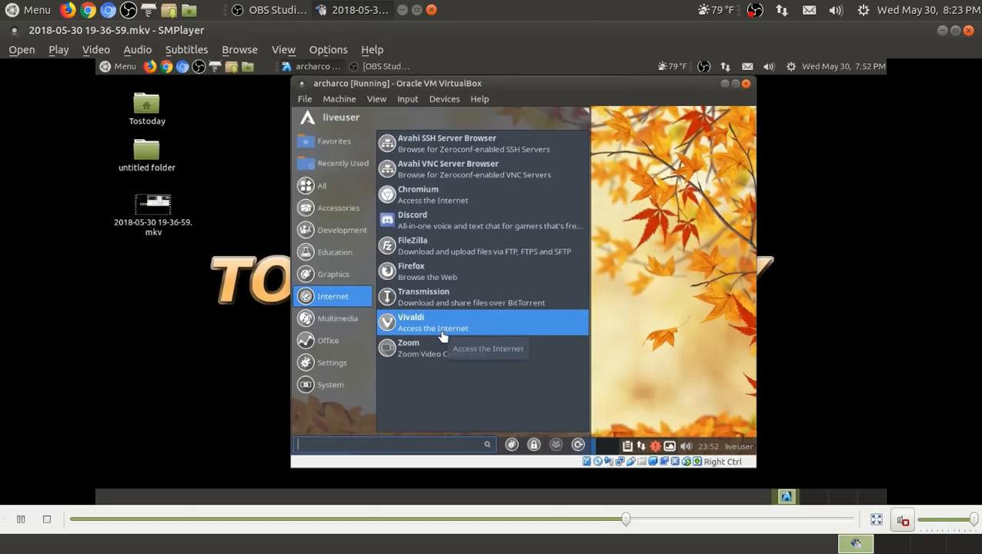
pyautogui.moveTo(439, 327)
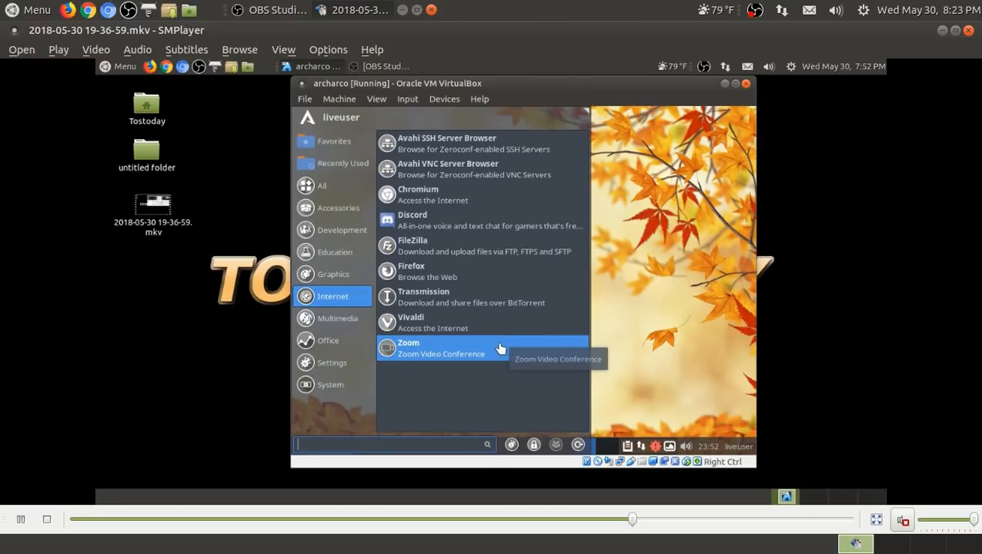
# Switch the Whisker menu to the Multimedia category list
pyautogui.click(337, 318)
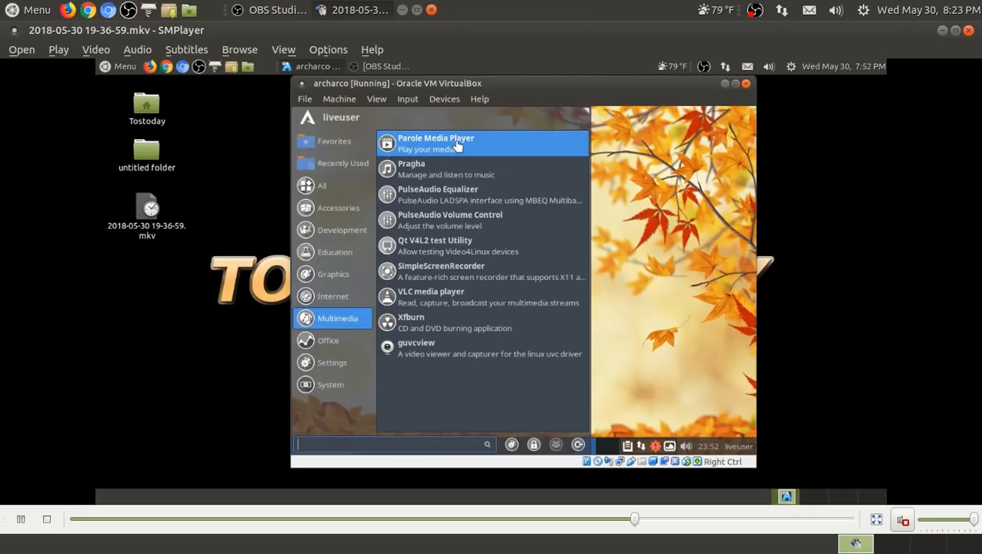
pyautogui.moveTo(458, 194)
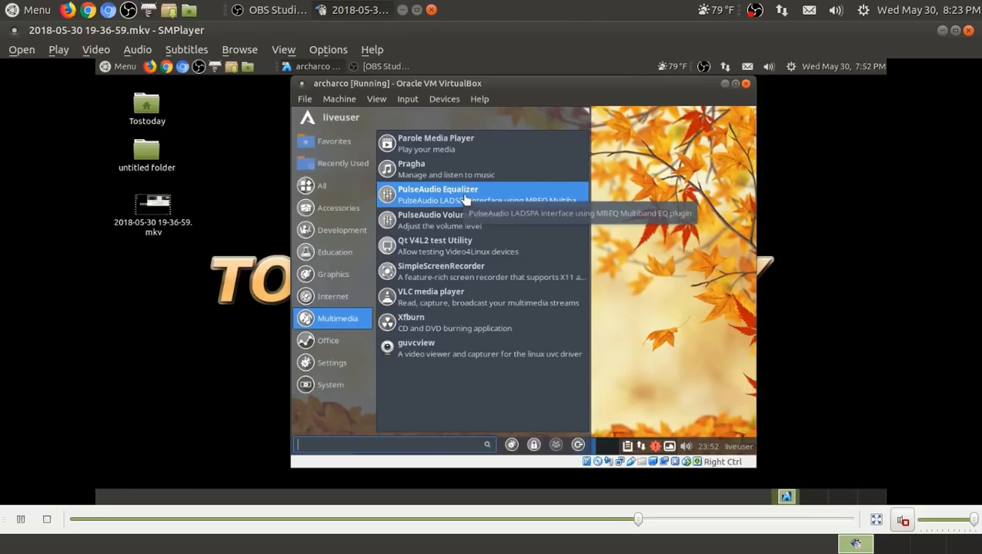
pyautogui.moveTo(485, 220)
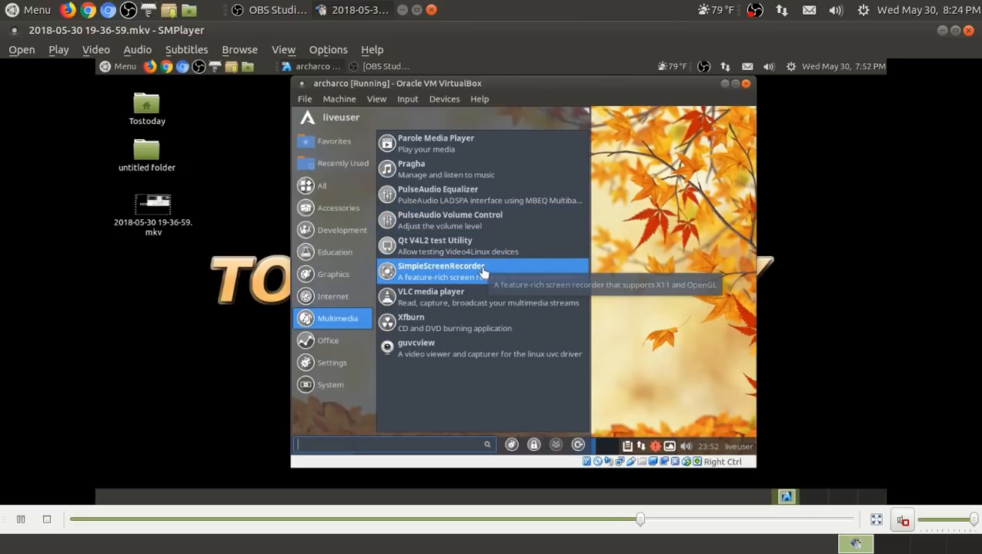
pyautogui.moveTo(481, 302)
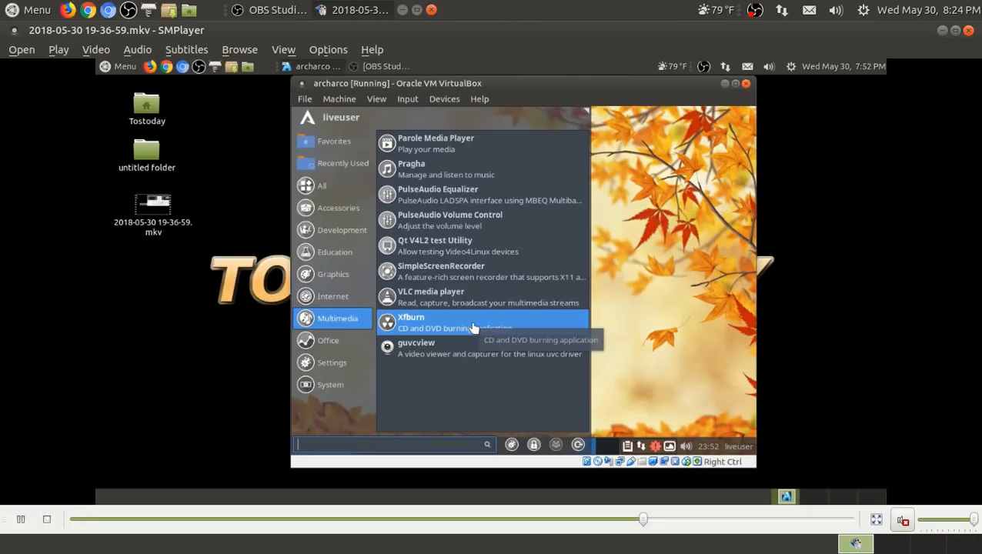
pyautogui.moveTo(479, 367)
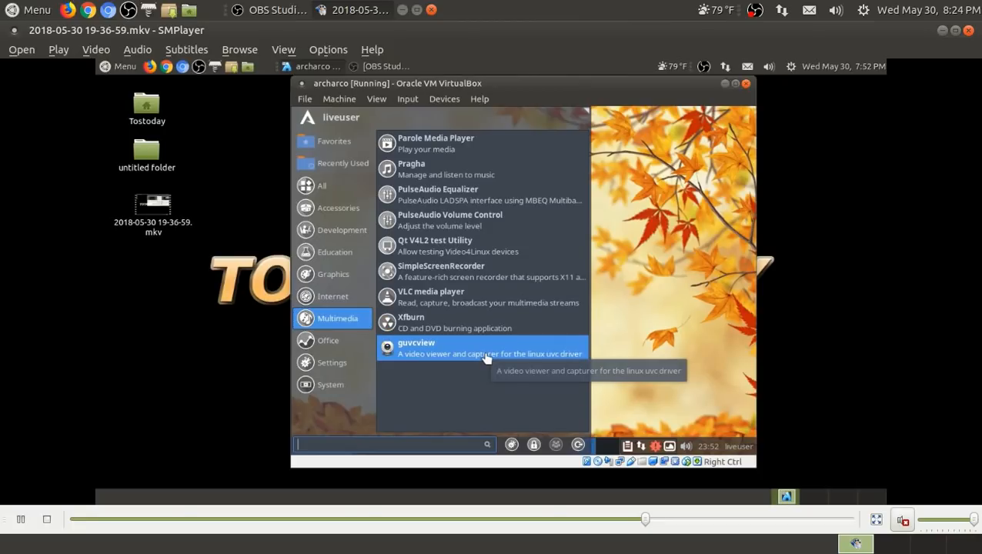
pyautogui.moveTo(348, 340)
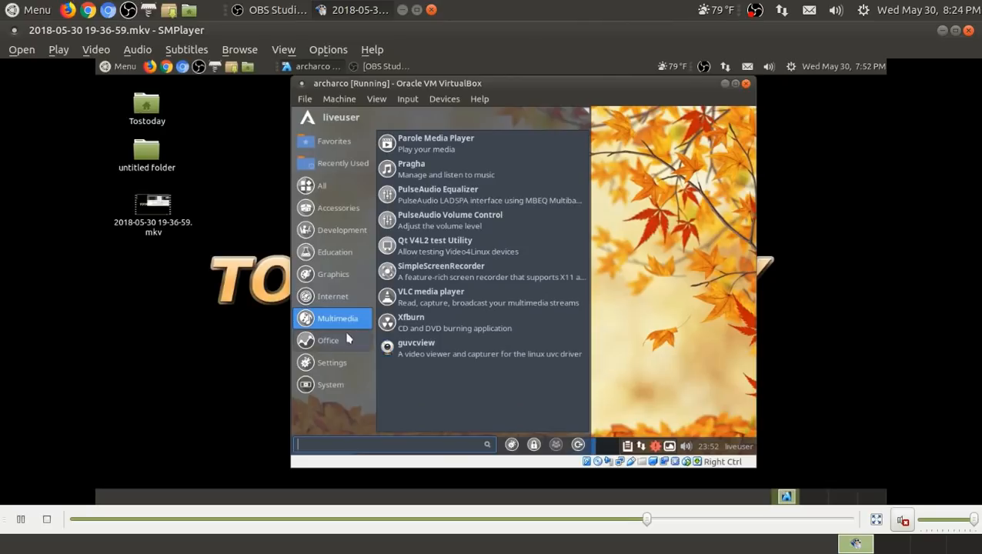
# View Office apps, then scroll the Settings category down to Settings Manager and Workspaces
pyautogui.click(328, 340)
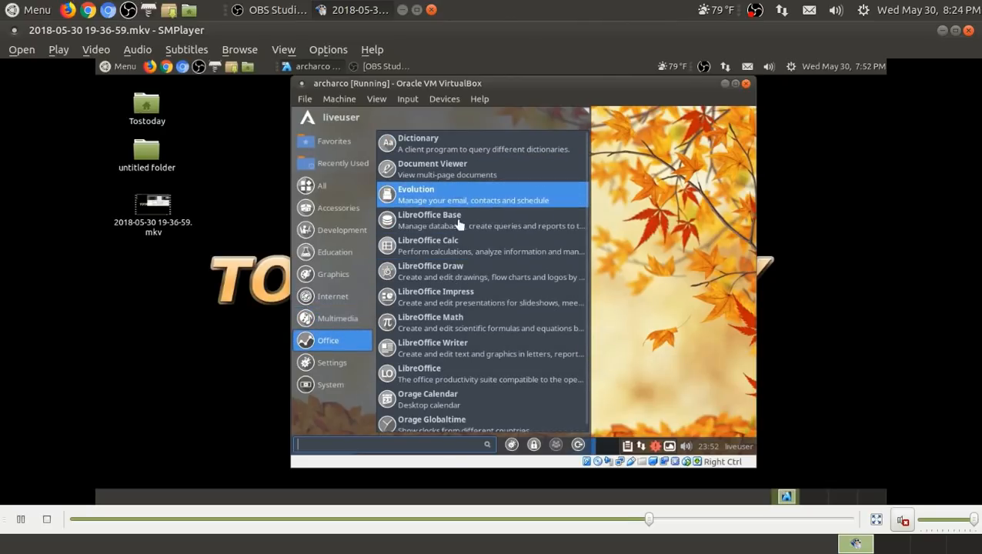
pyautogui.moveTo(475, 202)
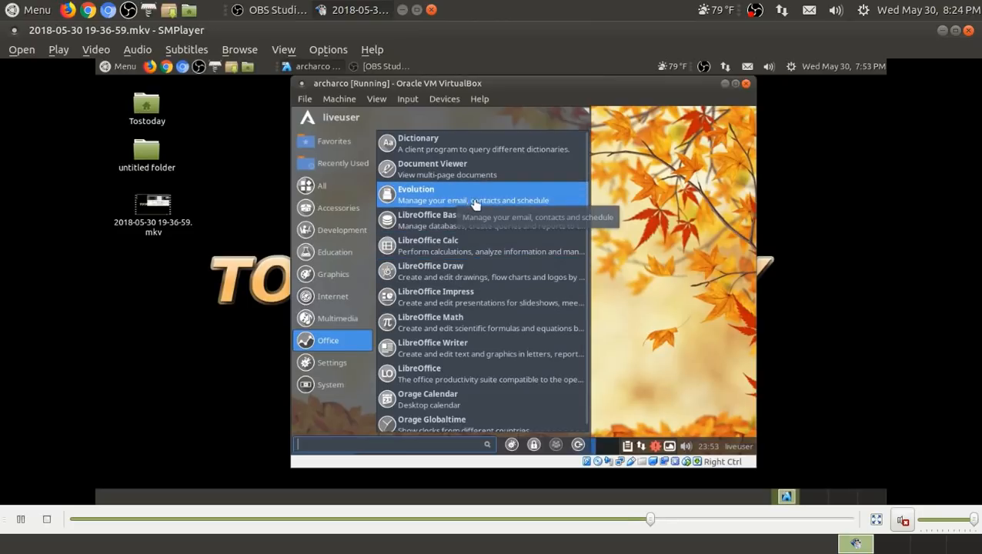
pyautogui.moveTo(466, 296)
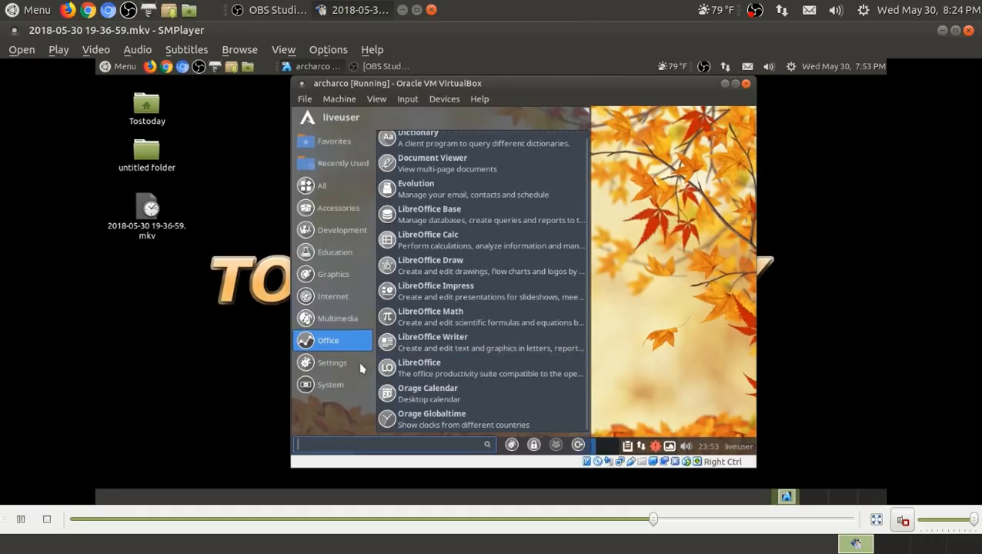
pyautogui.click(332, 363)
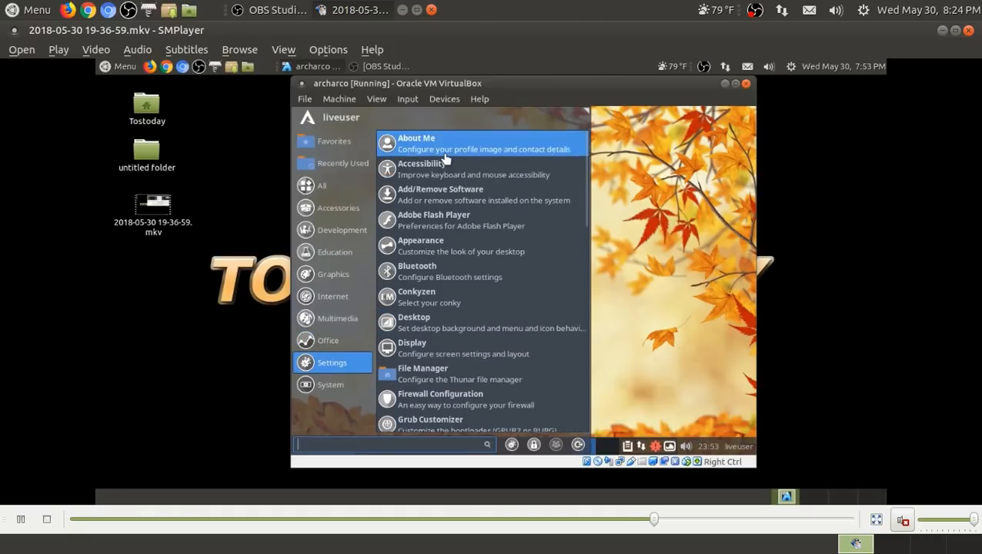
pyautogui.scroll(-3)
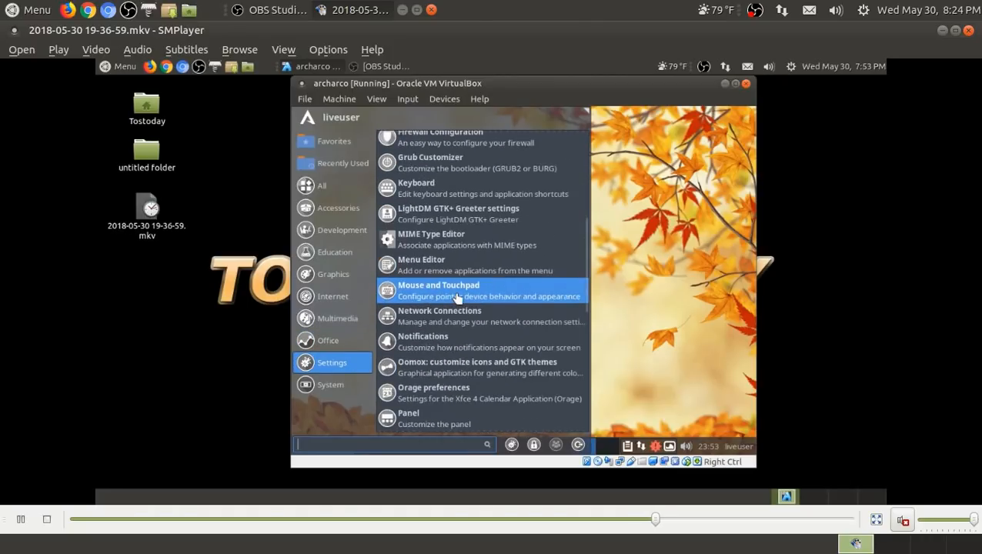
pyautogui.scroll(-3)
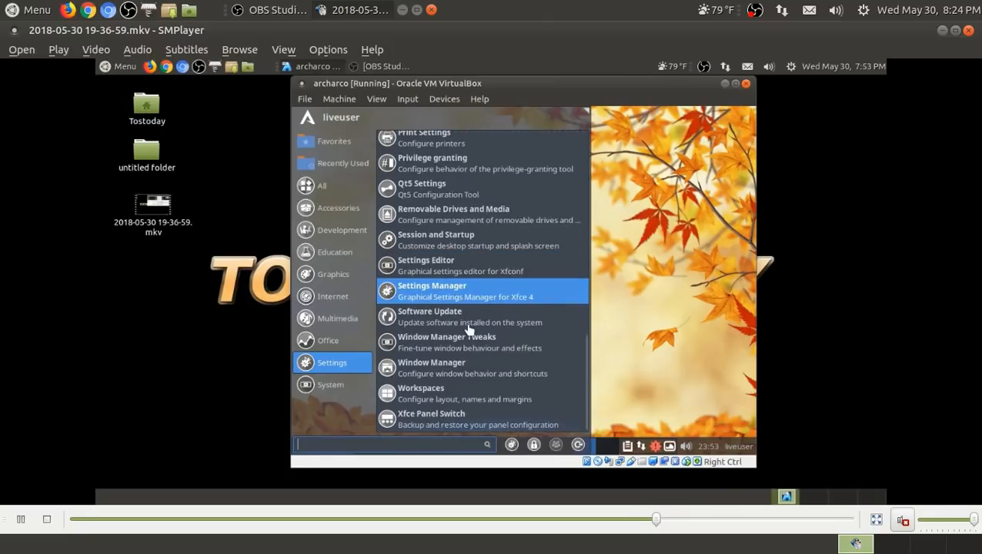
pyautogui.moveTo(484, 414)
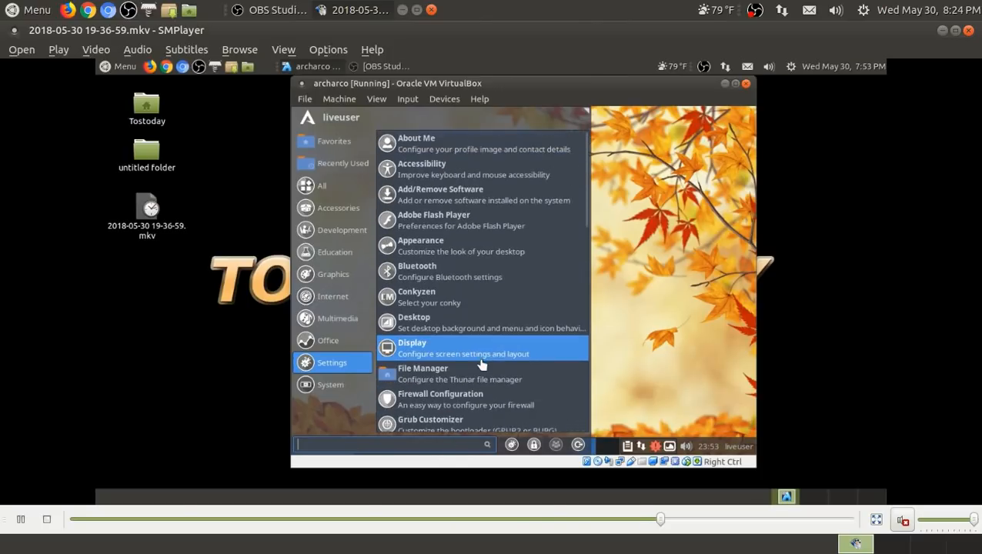
# Open Appearance settings and scroll through the Icons tab's themes
pyautogui.click(420, 245)
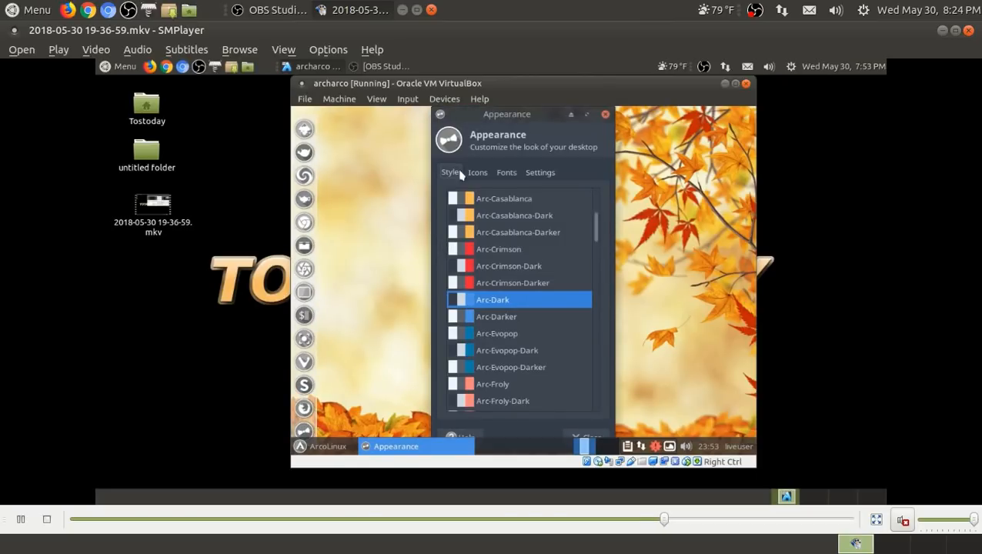
pyautogui.click(477, 172)
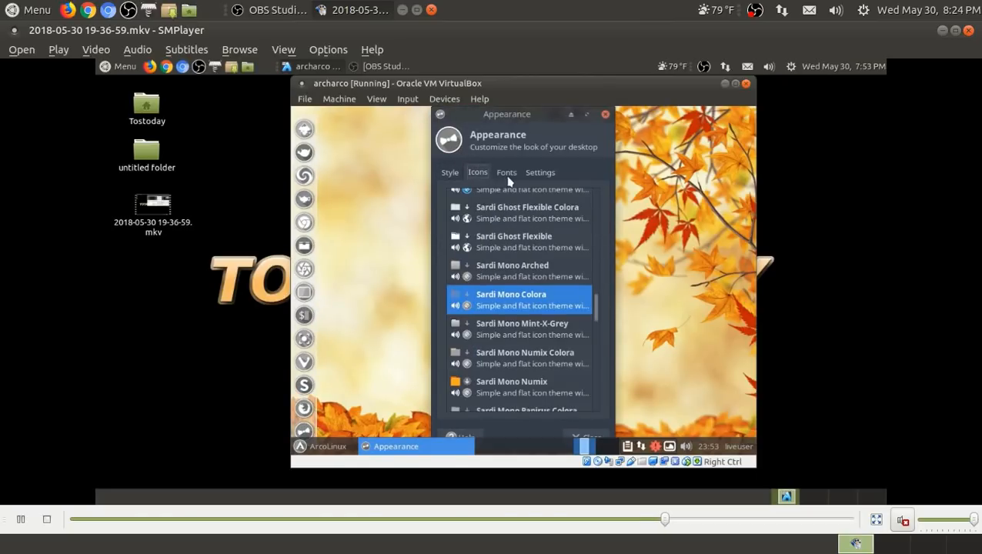
pyautogui.scroll(-3)
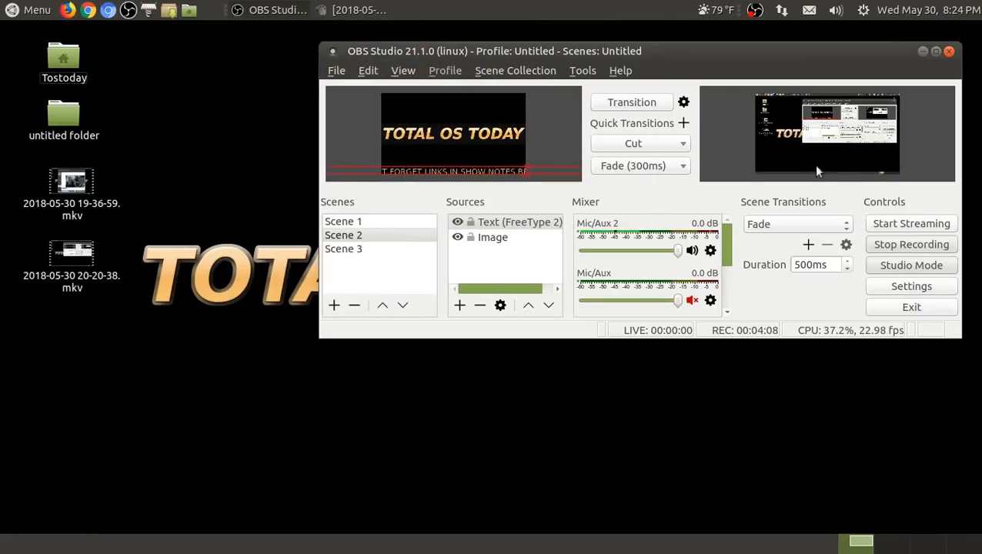
pyautogui.moveTo(878, 392)
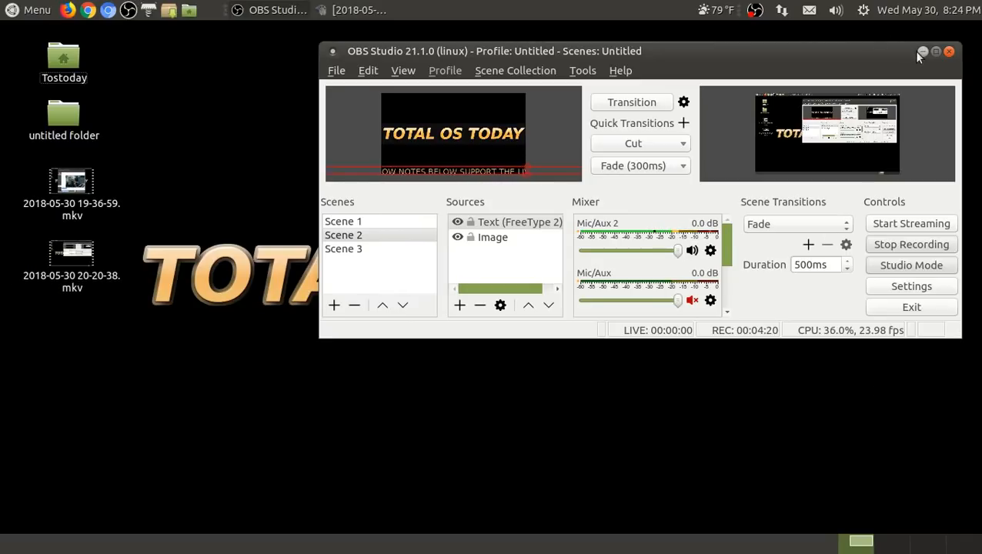
pyautogui.click(924, 50)
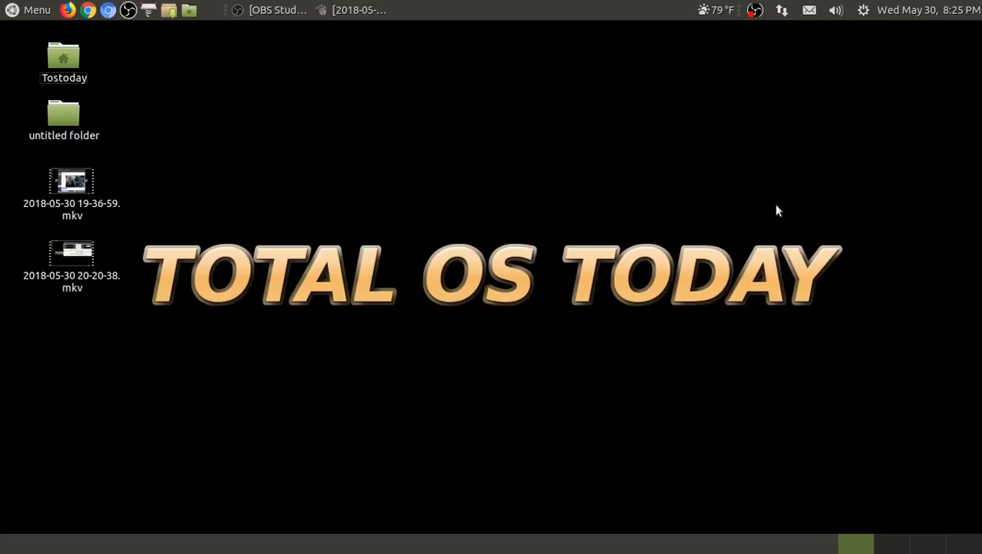
pyautogui.click(276, 10)
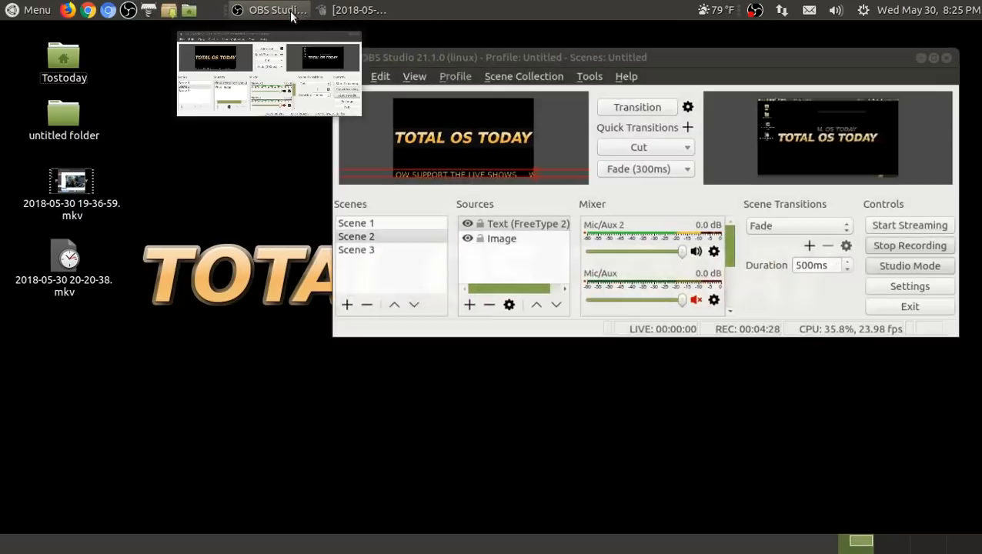